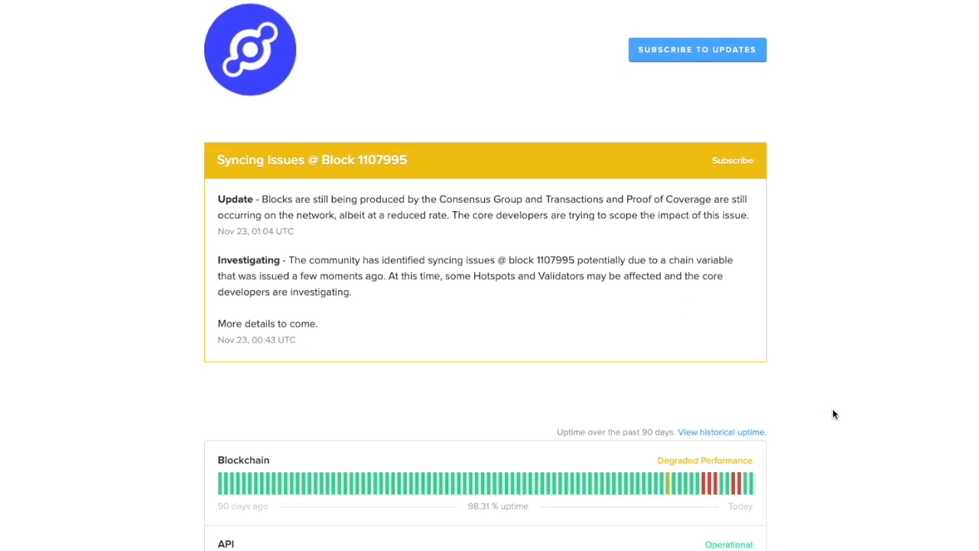
# Scroll down to the 90-day uptime bars showing Blockchain's 15 Nov major outage.
pyautogui.scroll(-3)
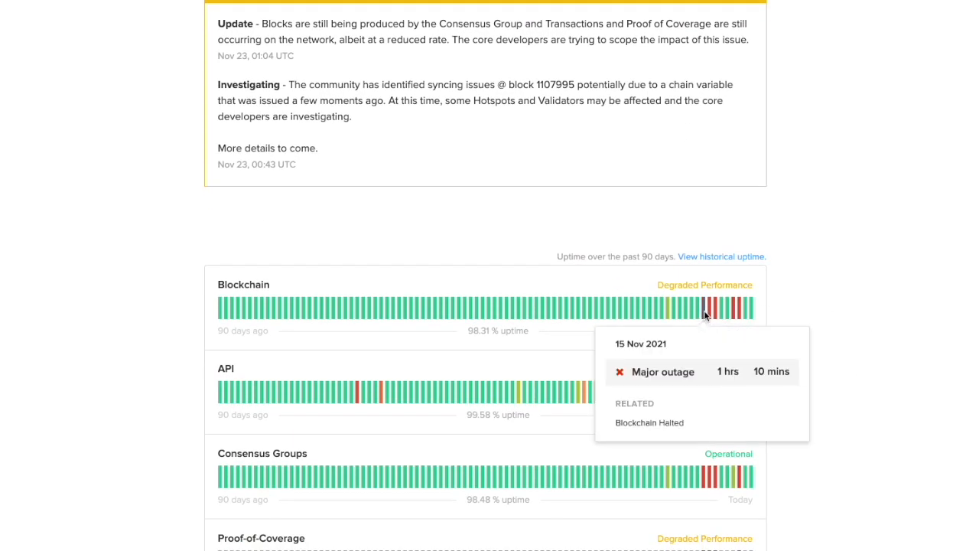
pyautogui.moveTo(717, 309)
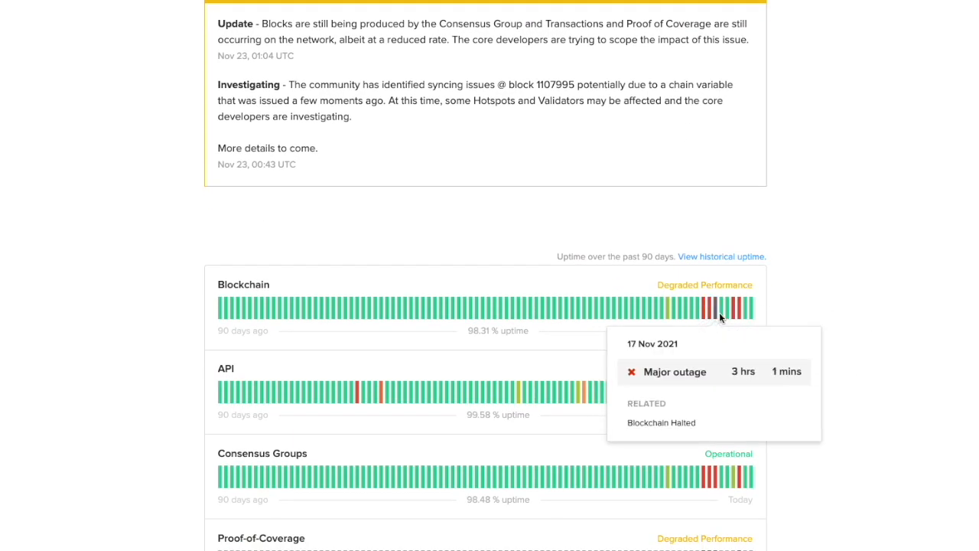
pyautogui.moveTo(733, 309)
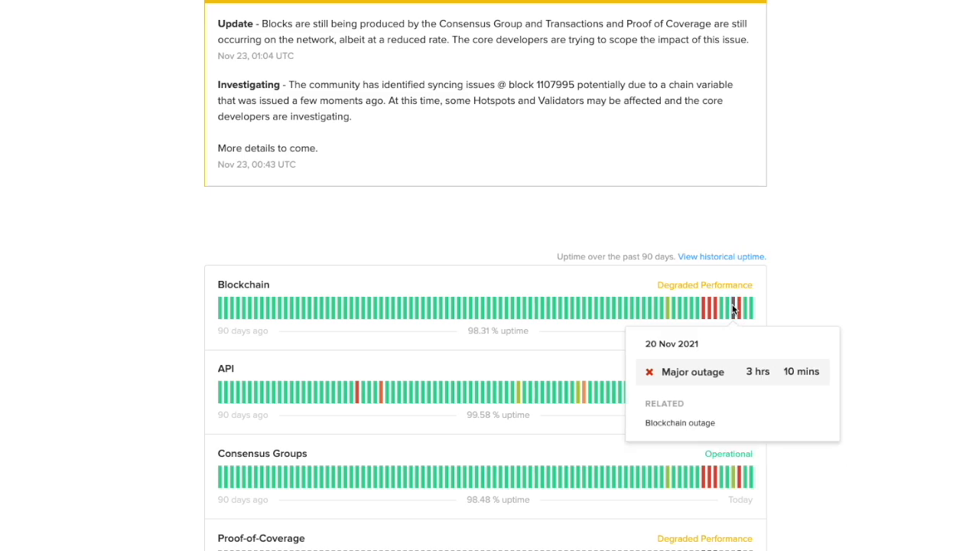
pyautogui.moveTo(784, 281)
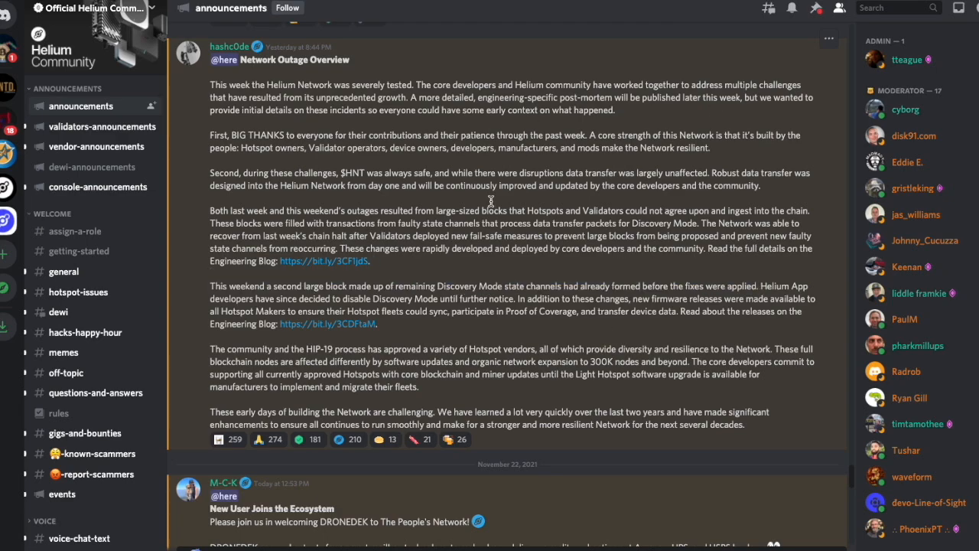
pyautogui.moveTo(366, 73)
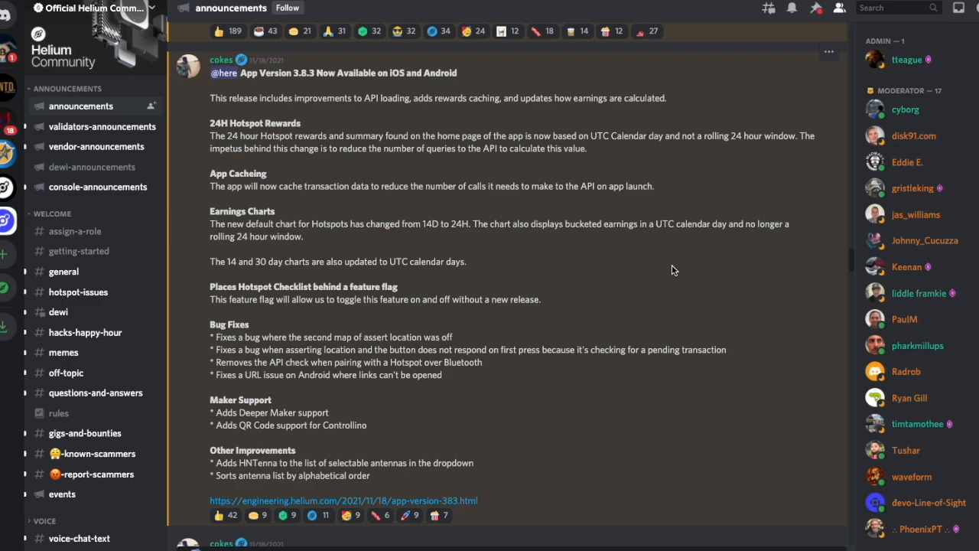
pyautogui.moveTo(244, 126)
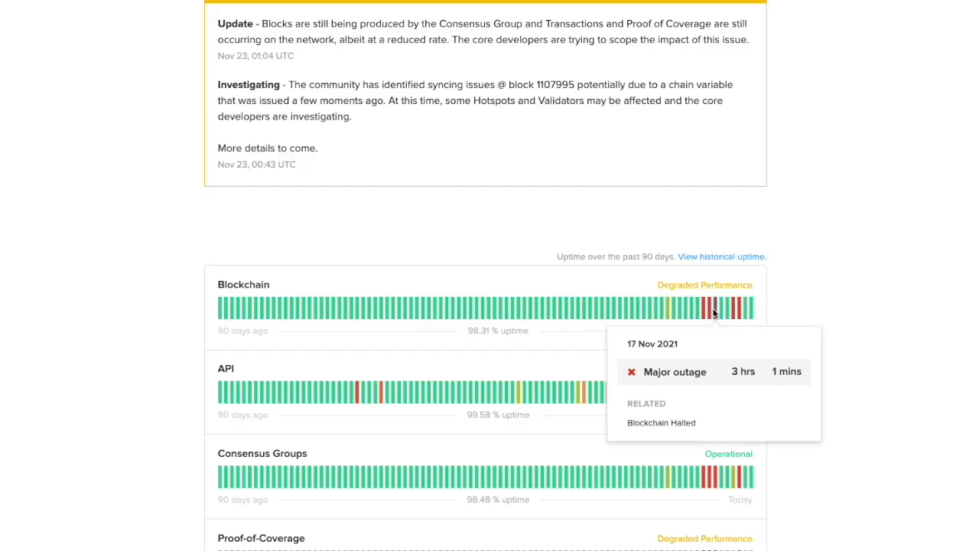
pyautogui.moveTo(715, 313)
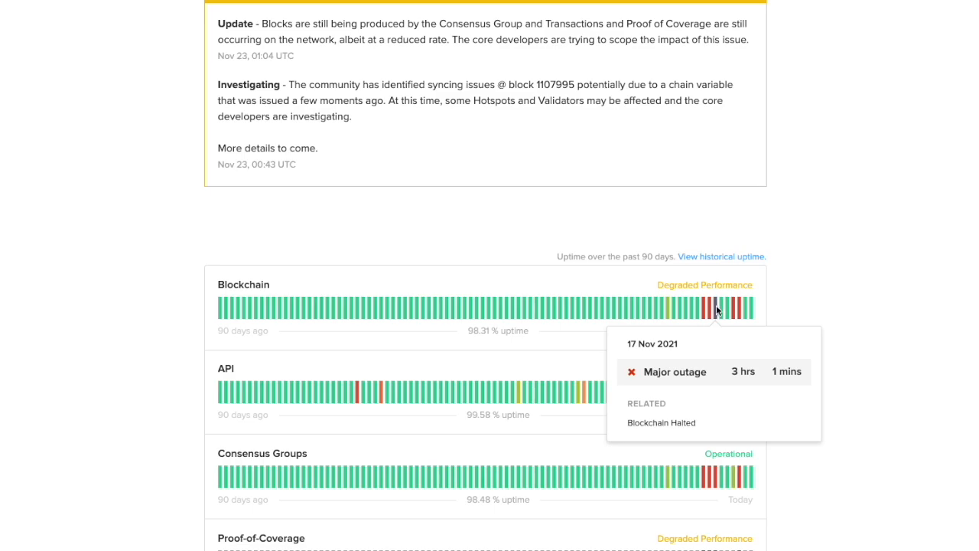
pyautogui.moveTo(727, 309)
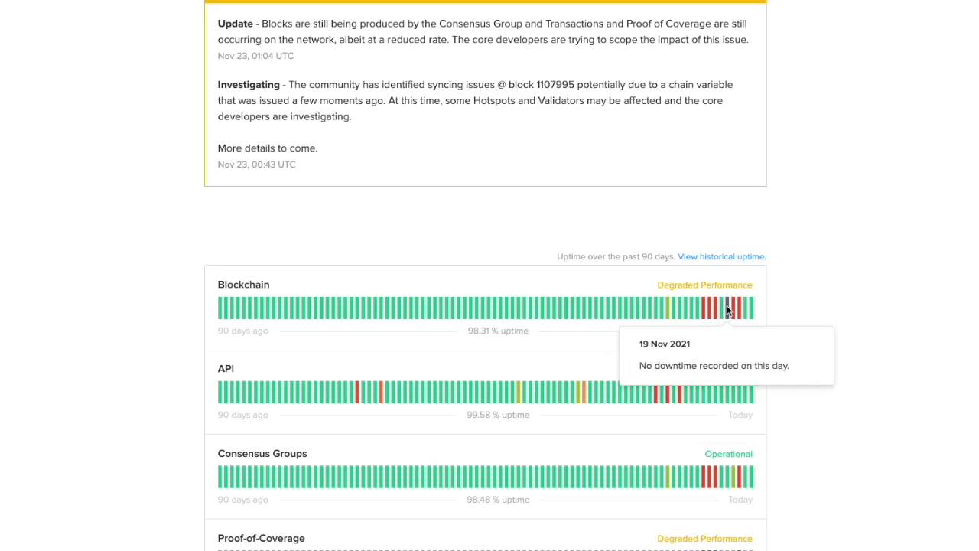
pyautogui.moveTo(738, 308)
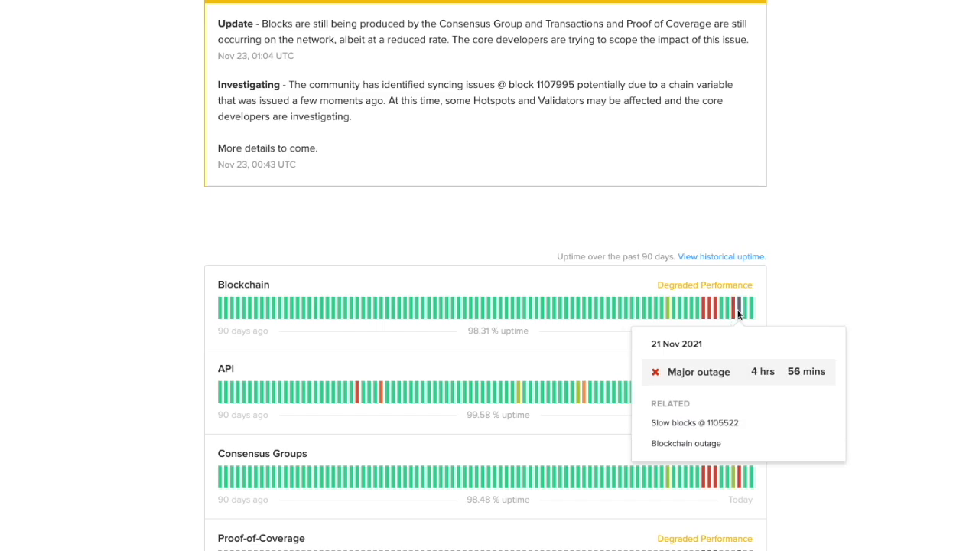
pyautogui.moveTo(732, 307)
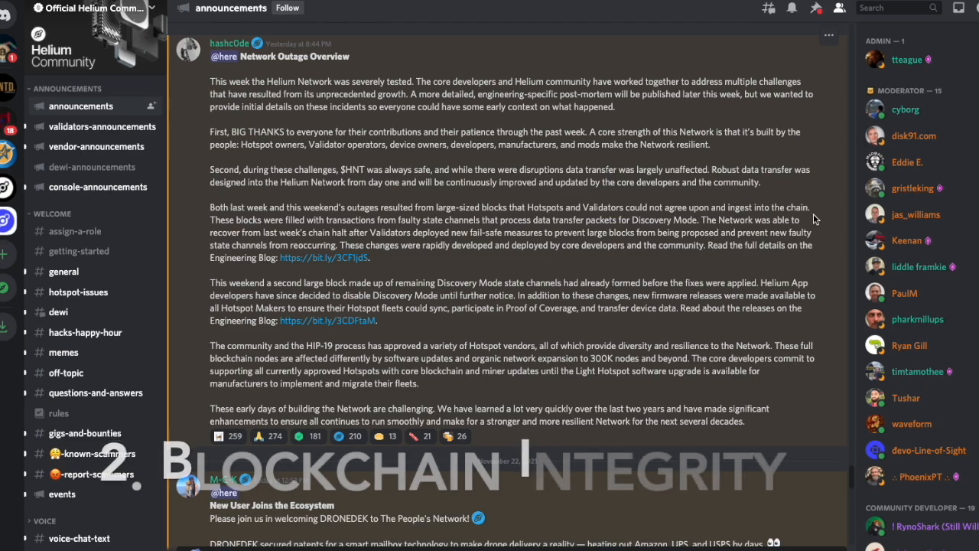
pyautogui.moveTo(436, 208); pyautogui.dragTo(809, 207)
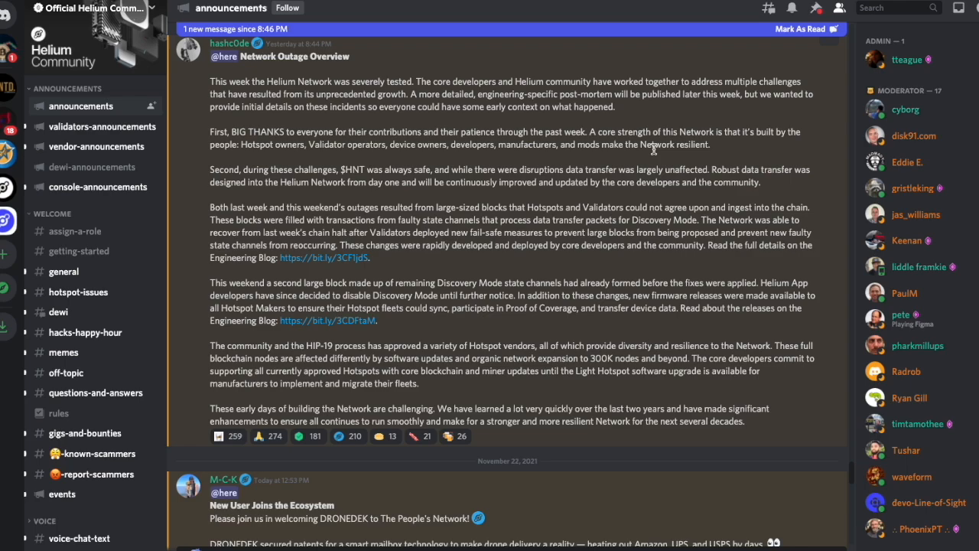
# Select the passage on the Network's strength being built by the people.
pyautogui.moveTo(592, 132); pyautogui.dragTo(708, 145)
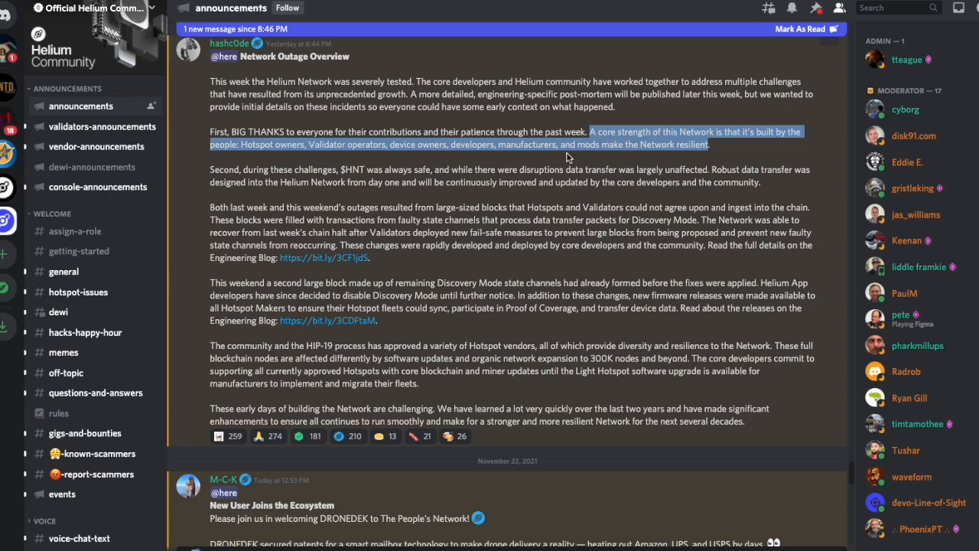
pyautogui.moveTo(393, 161)
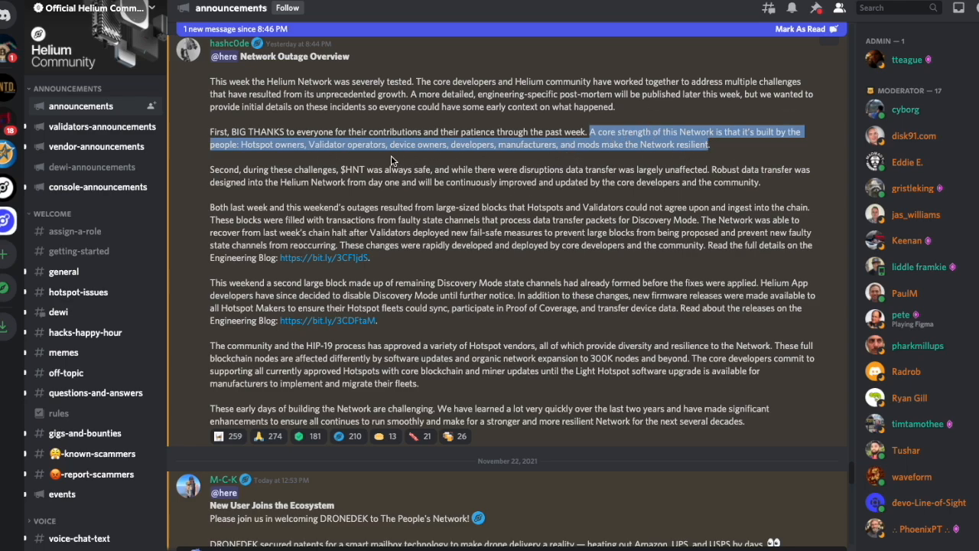
pyautogui.moveTo(457, 164)
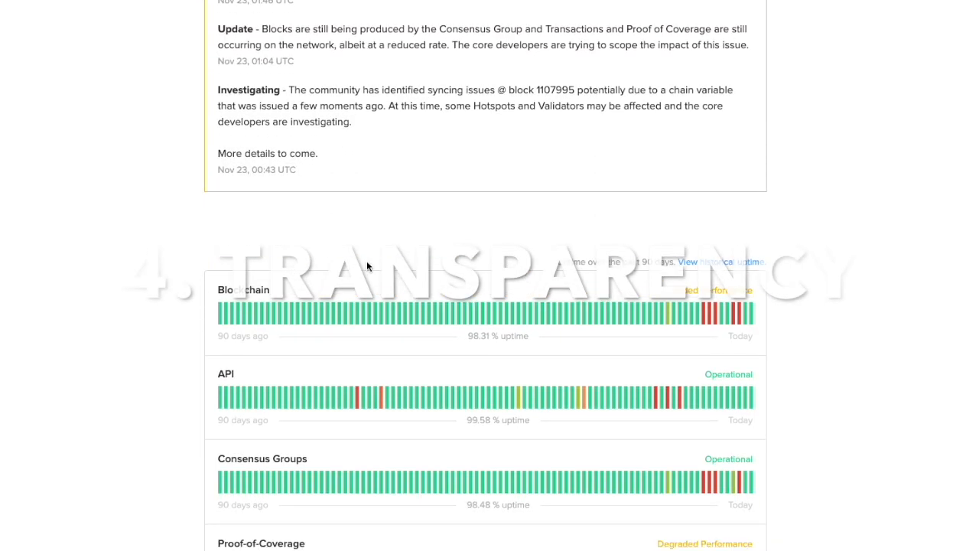
pyautogui.scroll(-3)
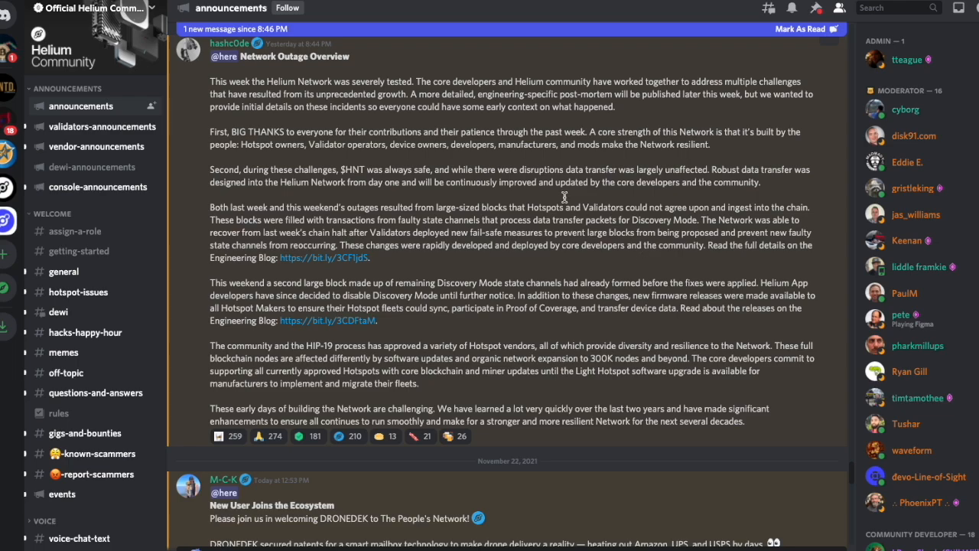
pyautogui.moveTo(362, 158)
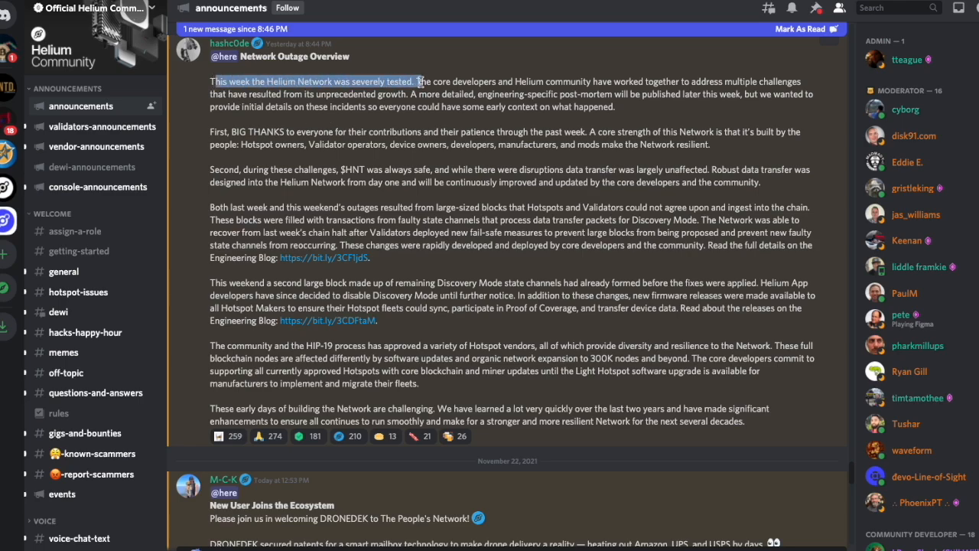
pyautogui.moveTo(419, 81); pyautogui.dragTo(427, 95)
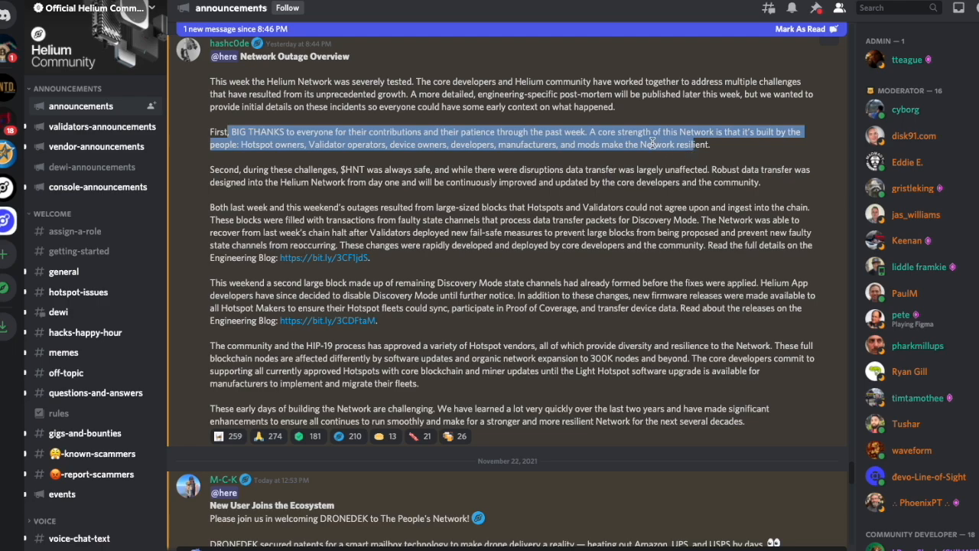
pyautogui.moveTo(589, 170)
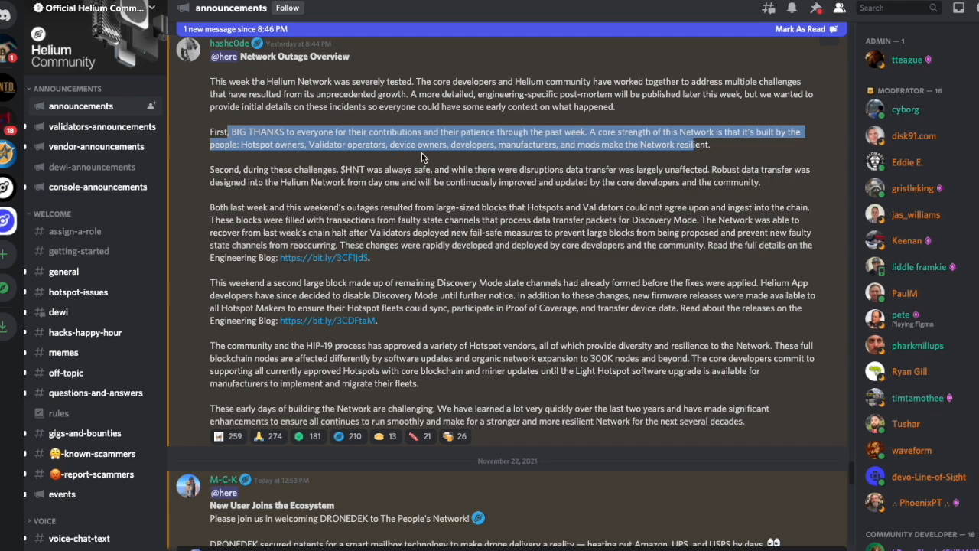
pyautogui.moveTo(545, 159)
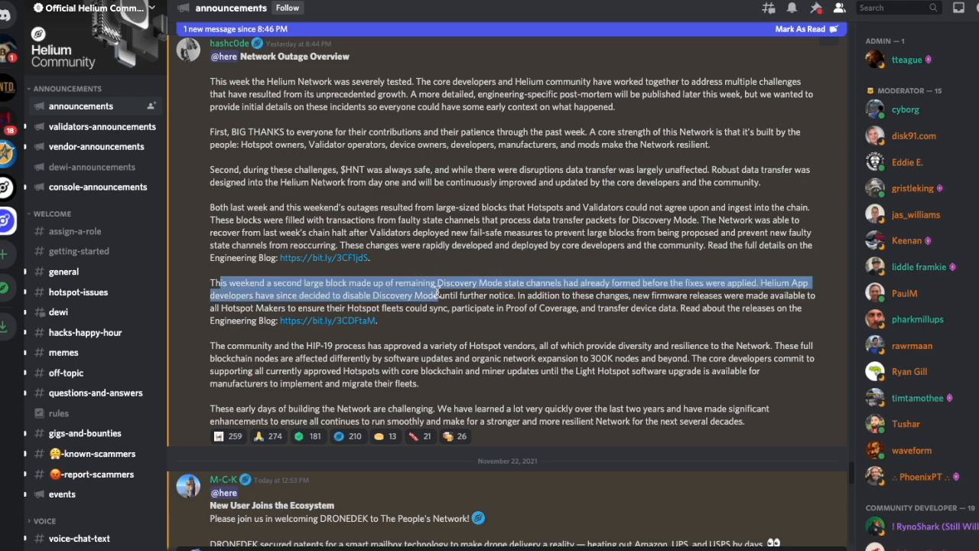
pyautogui.moveTo(447, 298)
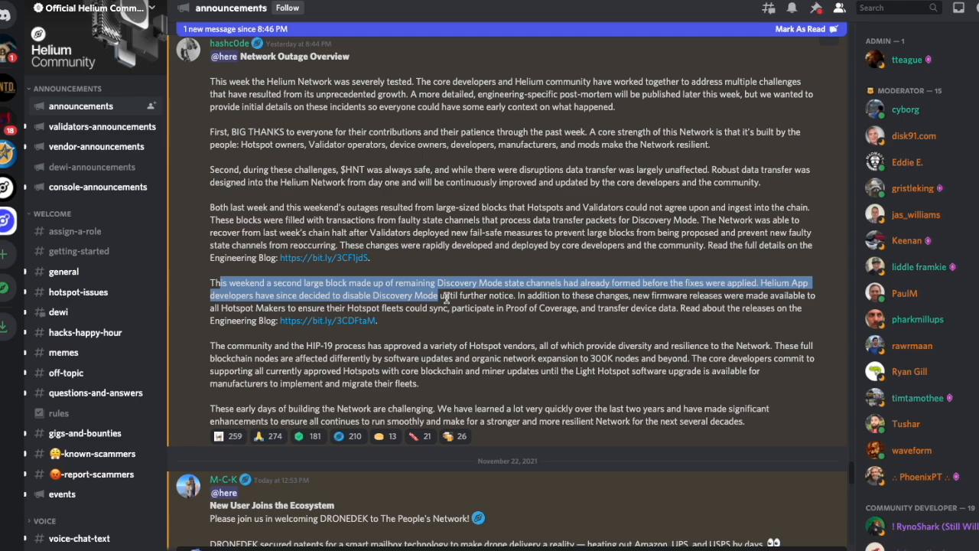
pyautogui.moveTo(478, 297)
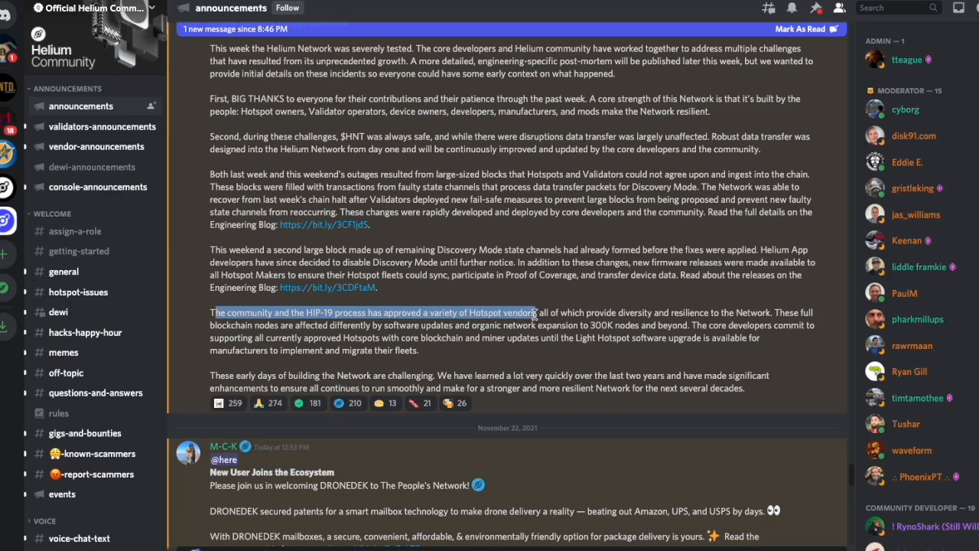
pyautogui.moveTo(535, 312); pyautogui.dragTo(535, 325)
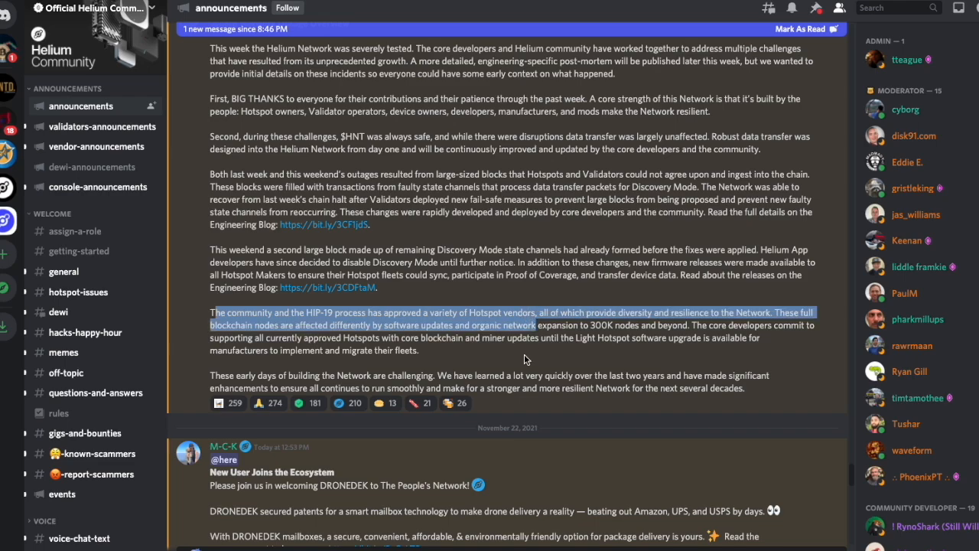
pyautogui.moveTo(534, 337)
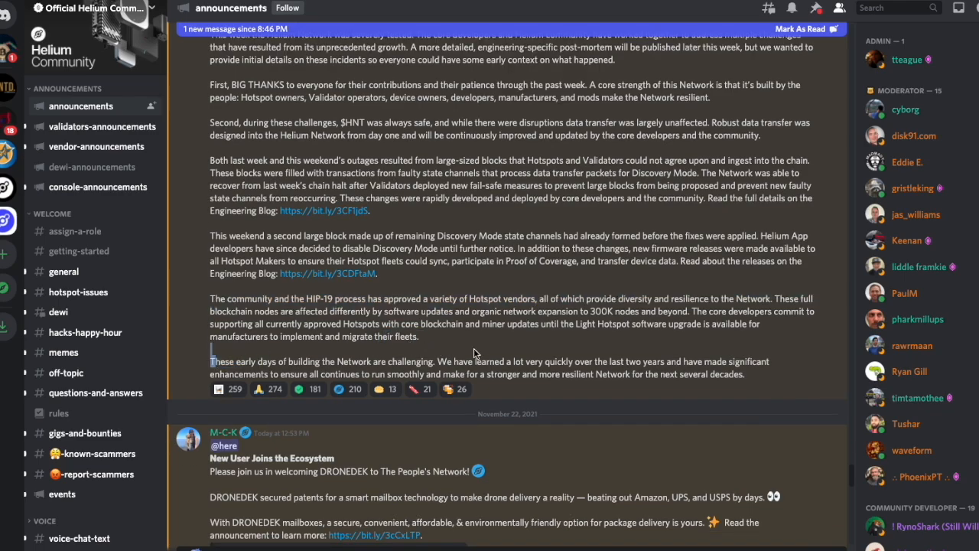
pyautogui.moveTo(212, 361); pyautogui.dragTo(556, 374)
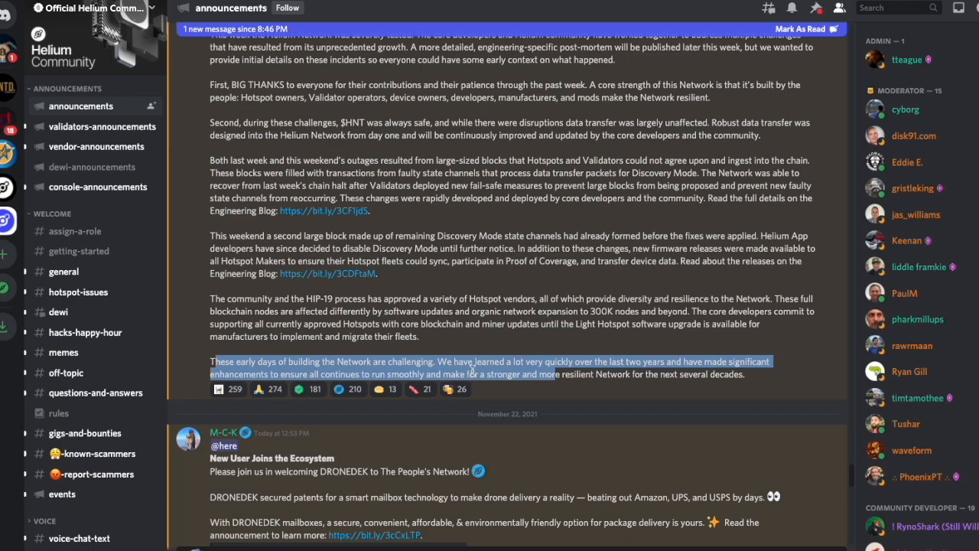
pyautogui.scroll(3)
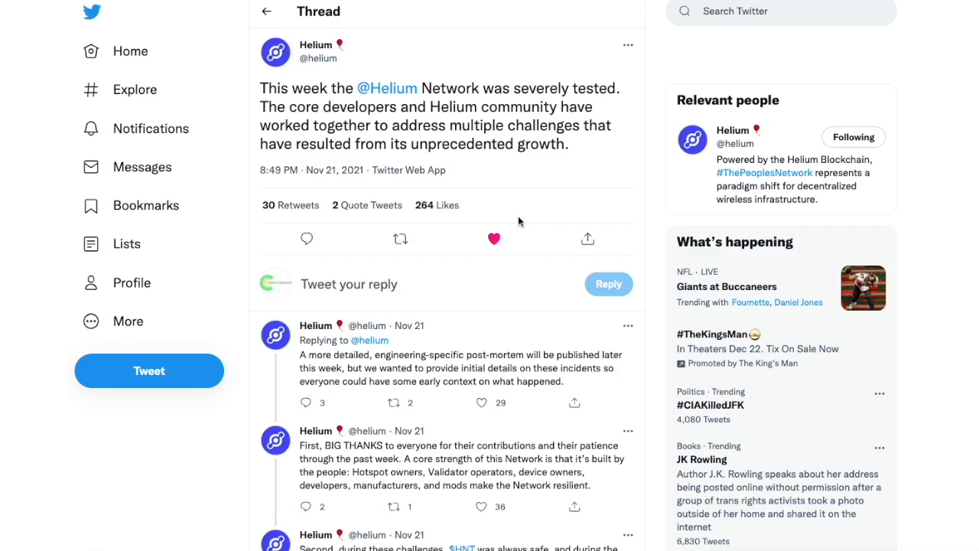
pyautogui.moveTo(654, 381)
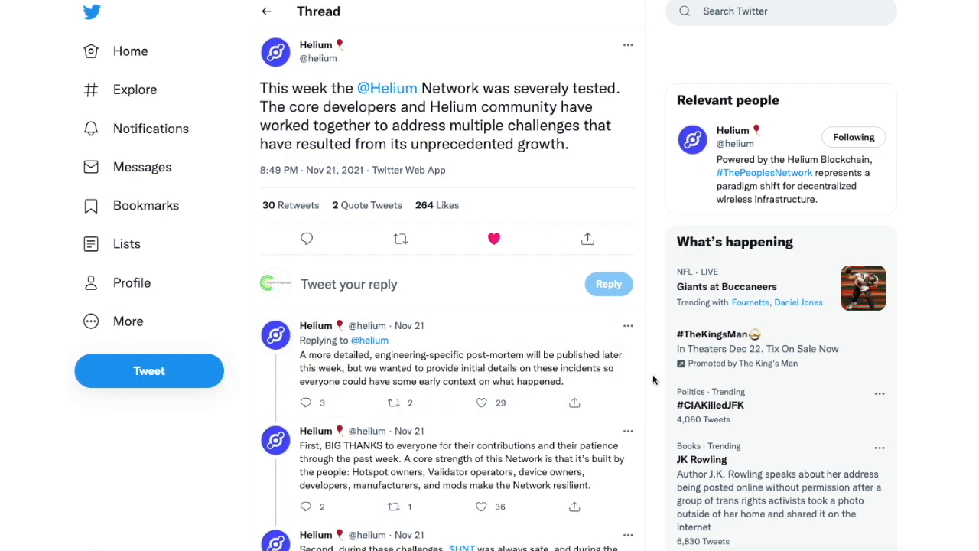
# Read Helium's Twitter outage thread, opening the oversized-blocks tweet and reading to the closing post.
pyautogui.scroll(-3)
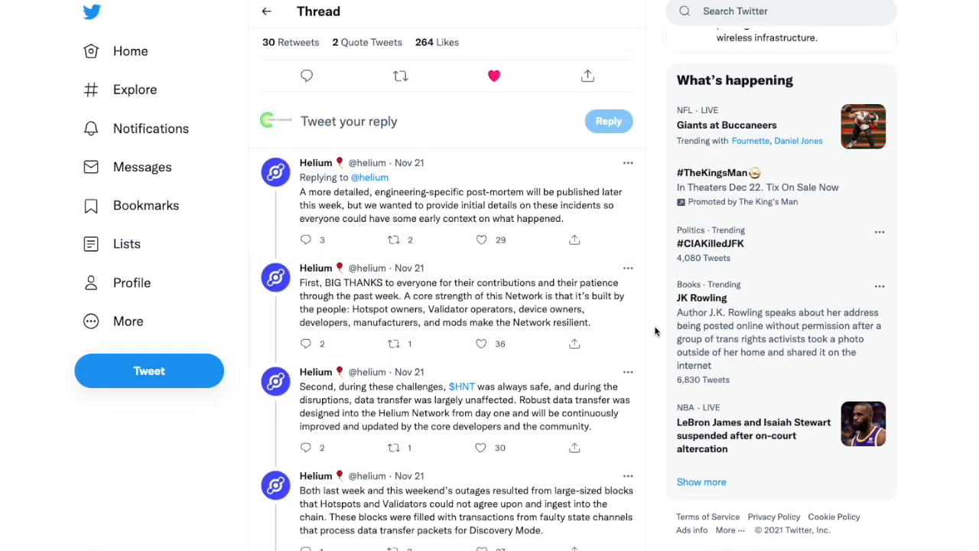
pyautogui.scroll(-3)
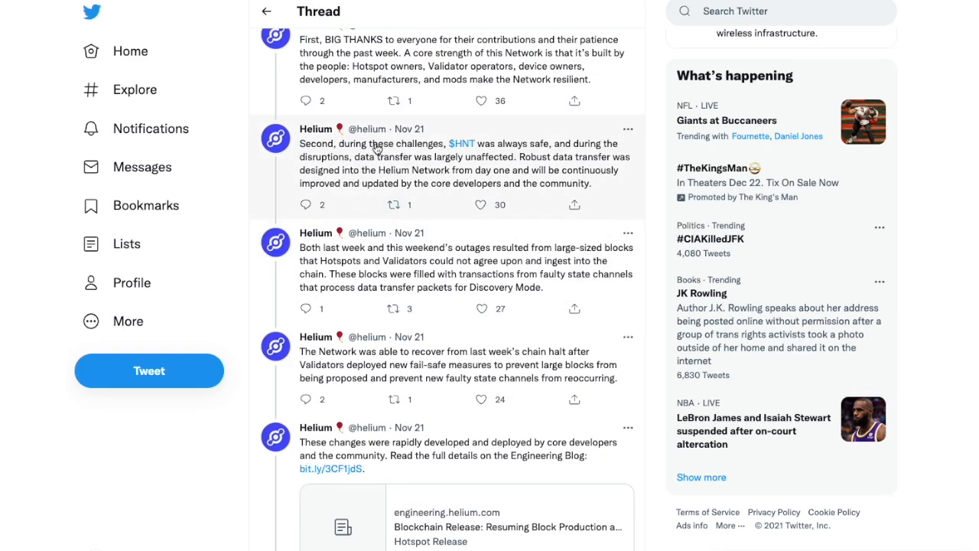
pyautogui.moveTo(344, 164)
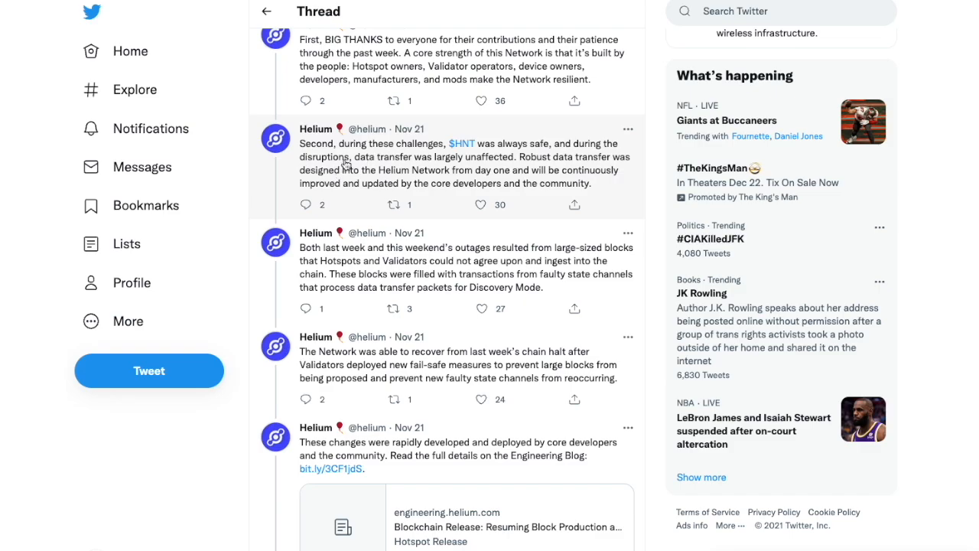
pyautogui.moveTo(551, 266)
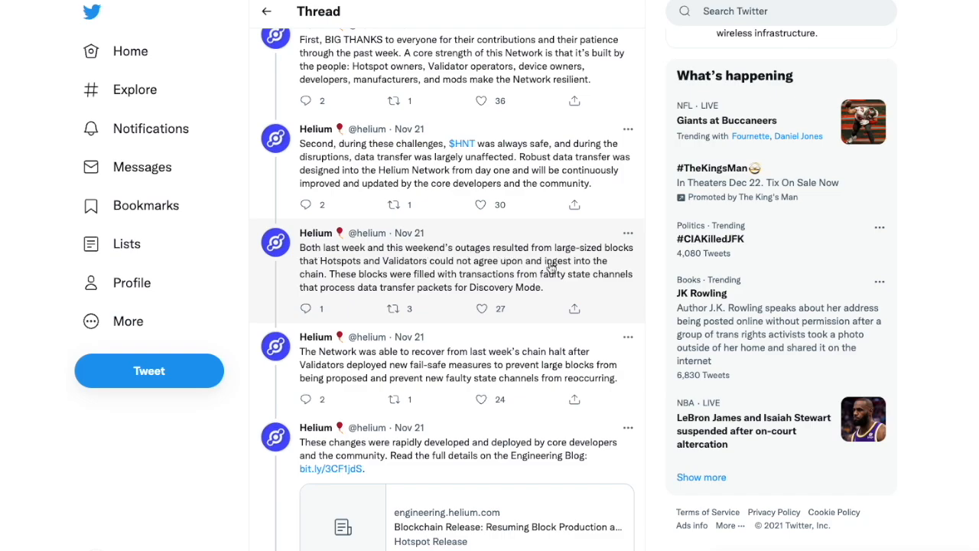
pyautogui.click(466, 268)
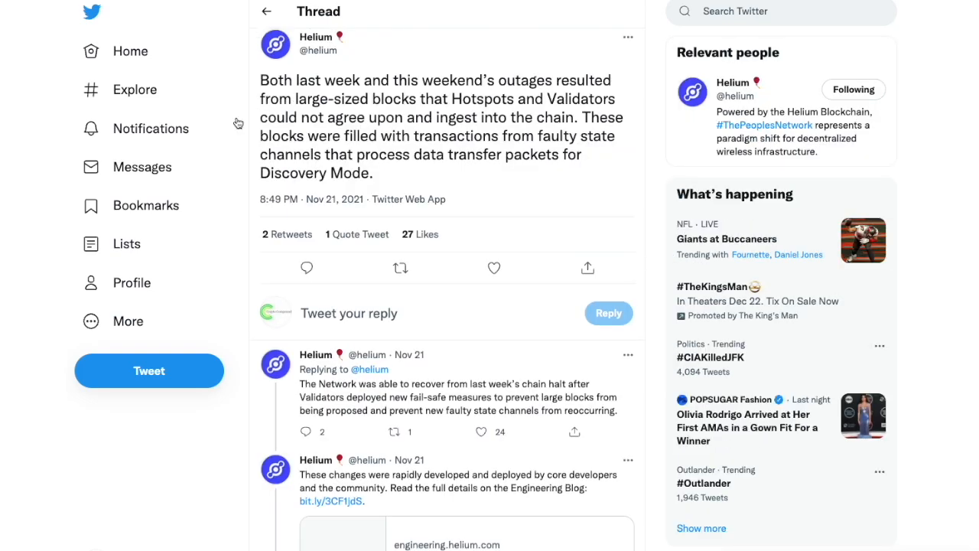
pyautogui.scroll(-3)
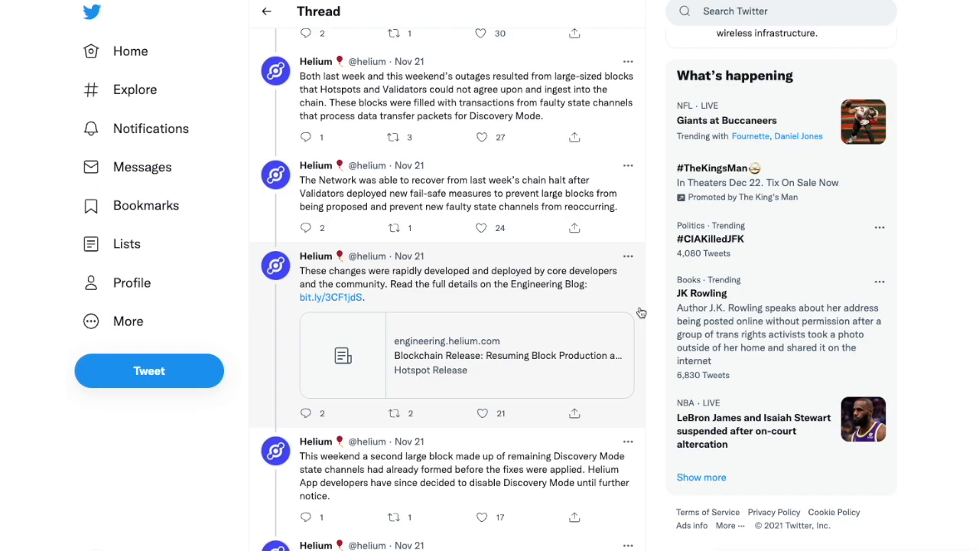
pyautogui.scroll(-3)
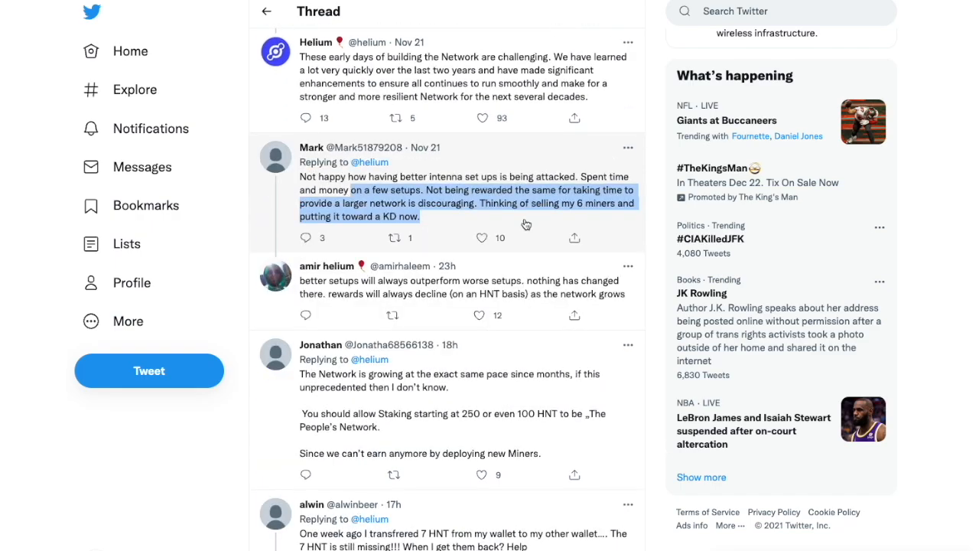
pyautogui.moveTo(446, 239)
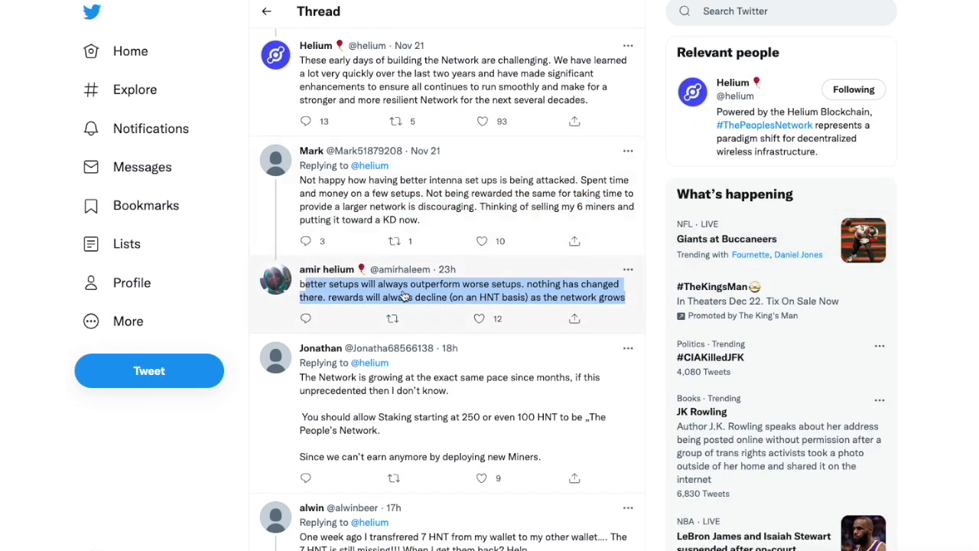
pyautogui.moveTo(562, 298)
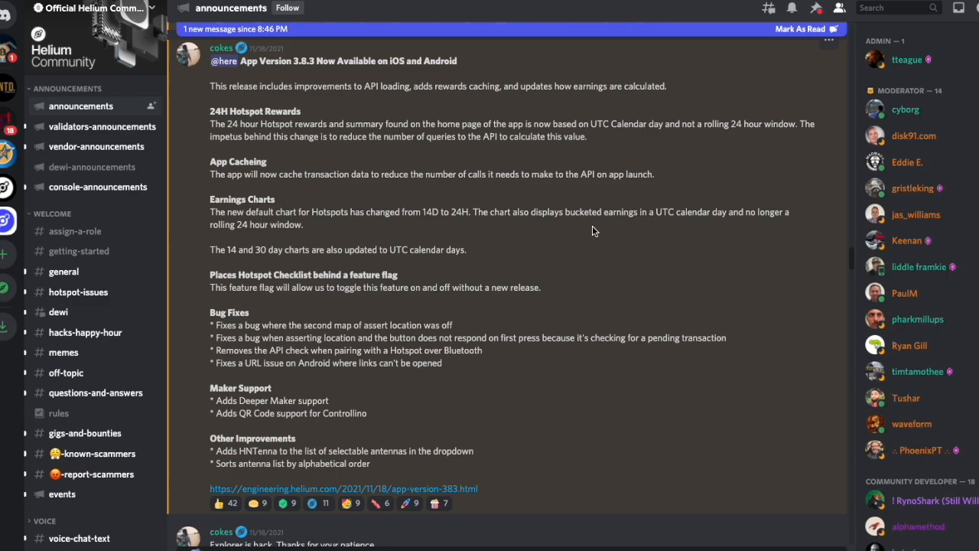
pyautogui.moveTo(361, 127)
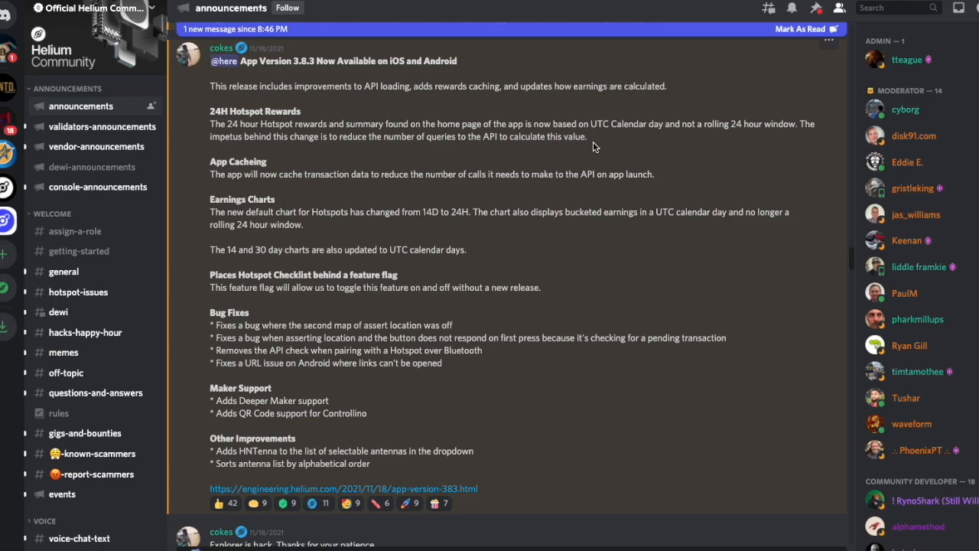
# Highlight the 24H Hotspot Rewards explanation about UTC calendar-day rewards in the 3.8.3 notes.
pyautogui.moveTo(557, 123); pyautogui.dragTo(589, 136)
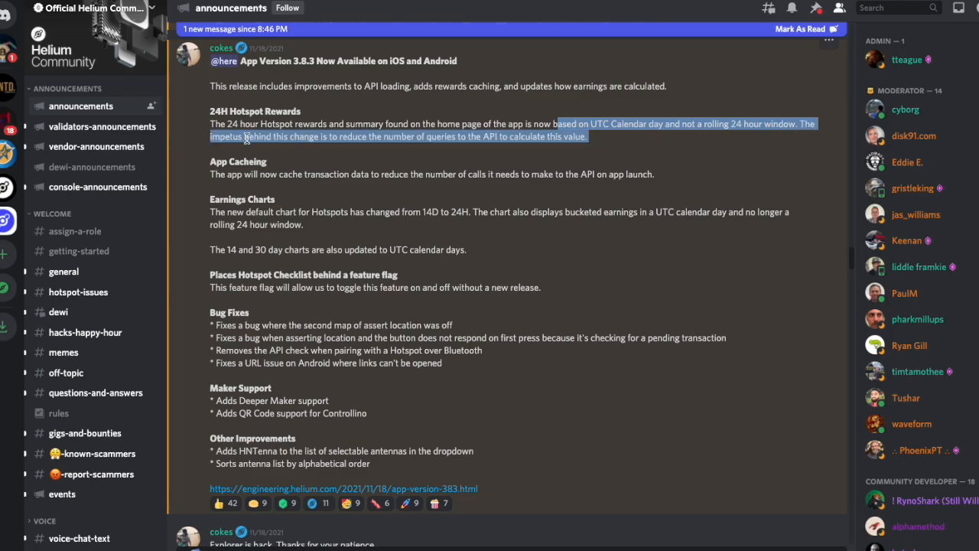
pyautogui.moveTo(419, 141)
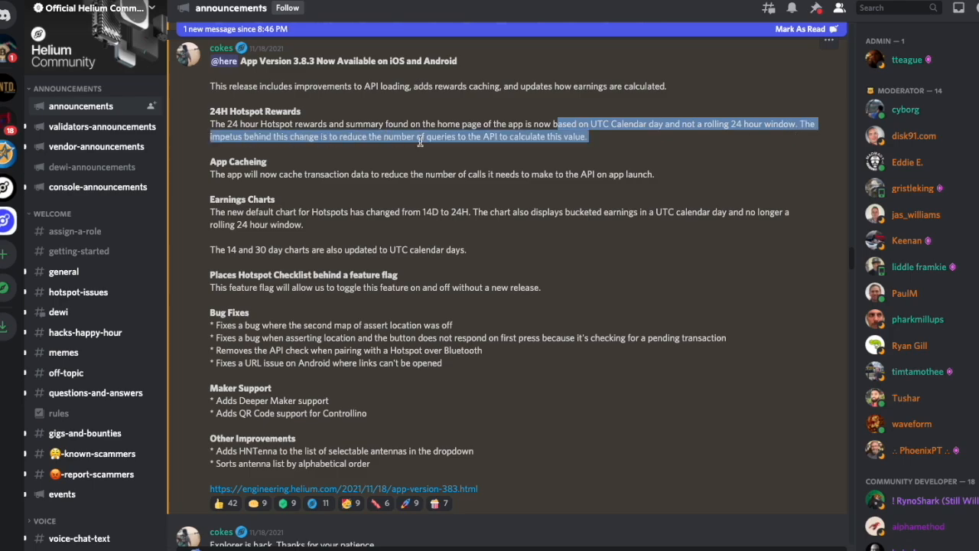
pyautogui.moveTo(454, 152)
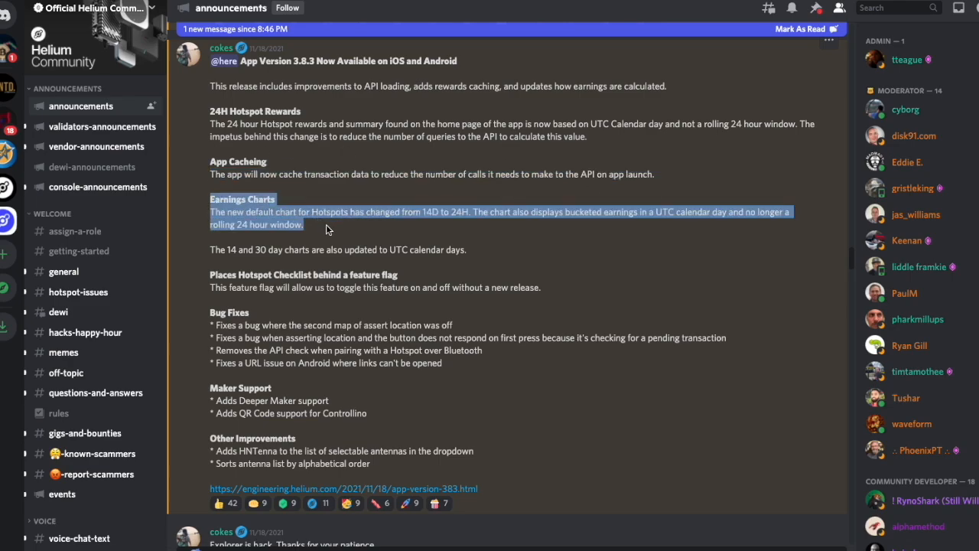
pyautogui.moveTo(331, 235)
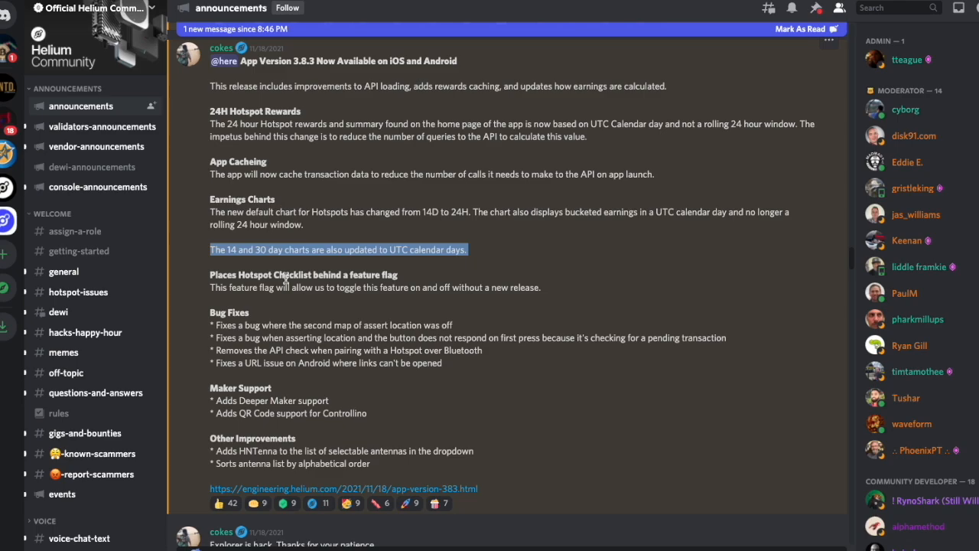
pyautogui.moveTo(202, 439)
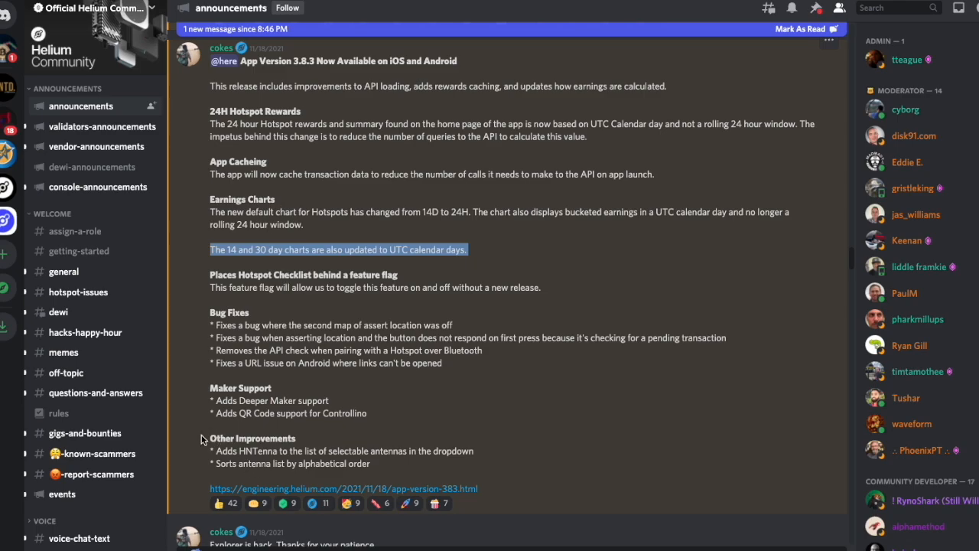